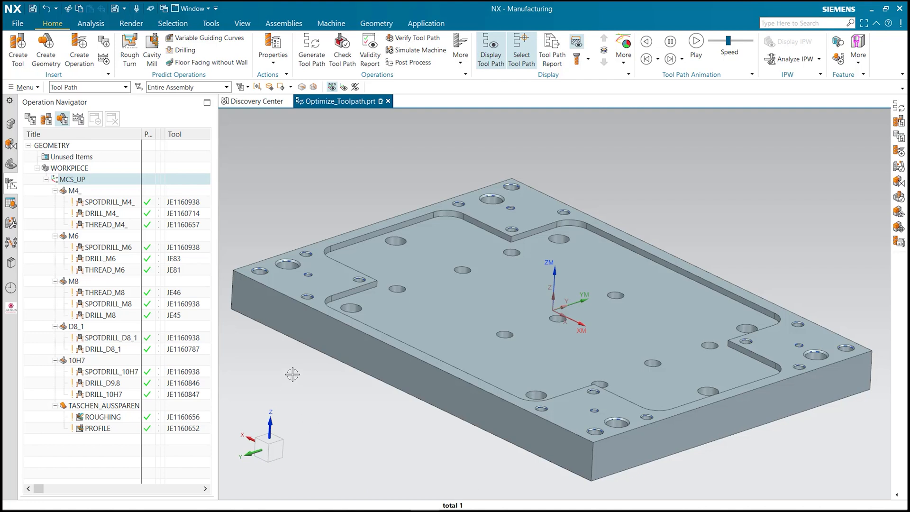
mouse_move(330, 303)
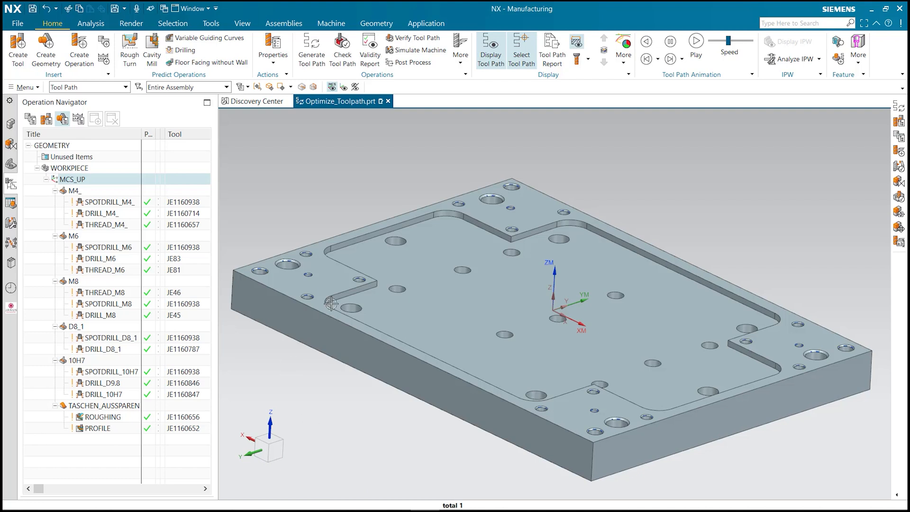
mouse_move(305, 299)
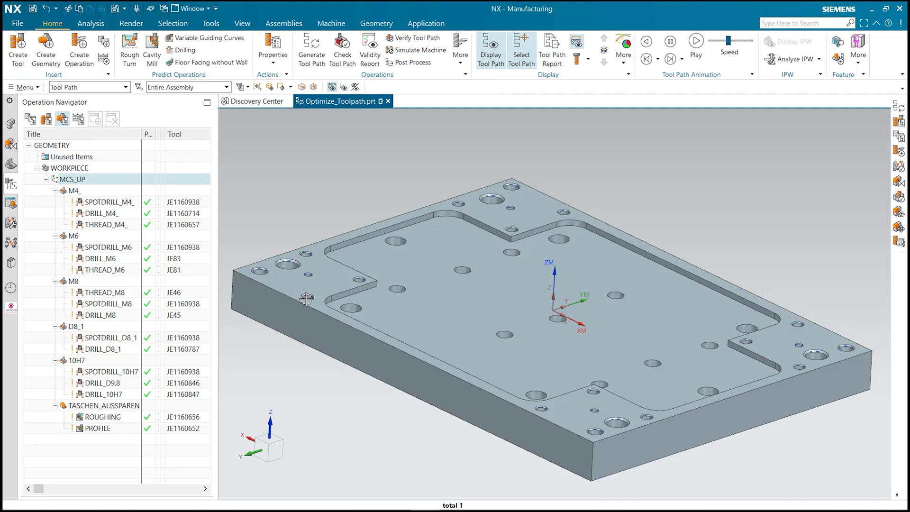
mouse_move(29, 119)
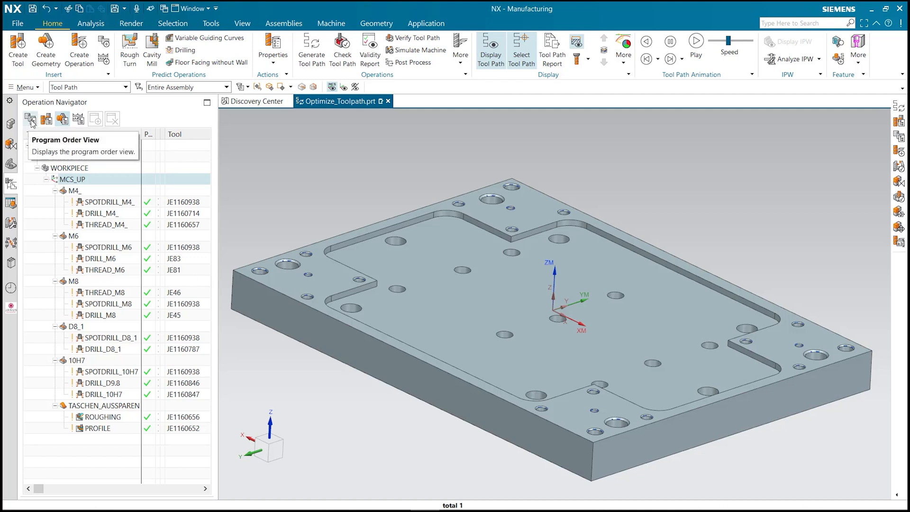
Switch to Program Order View and preview the five SPOTDRILL tool paths on the plate, then clear the preview
left_click(109, 202)
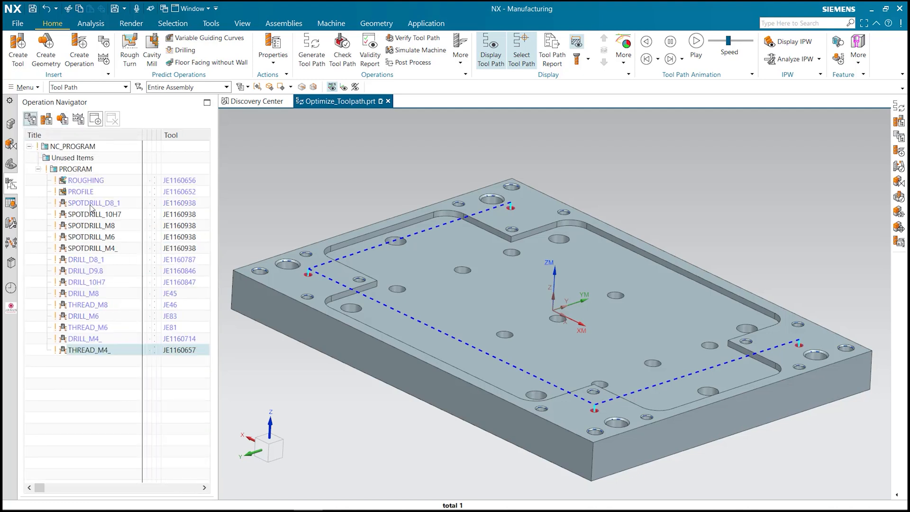
left_click(91, 225)
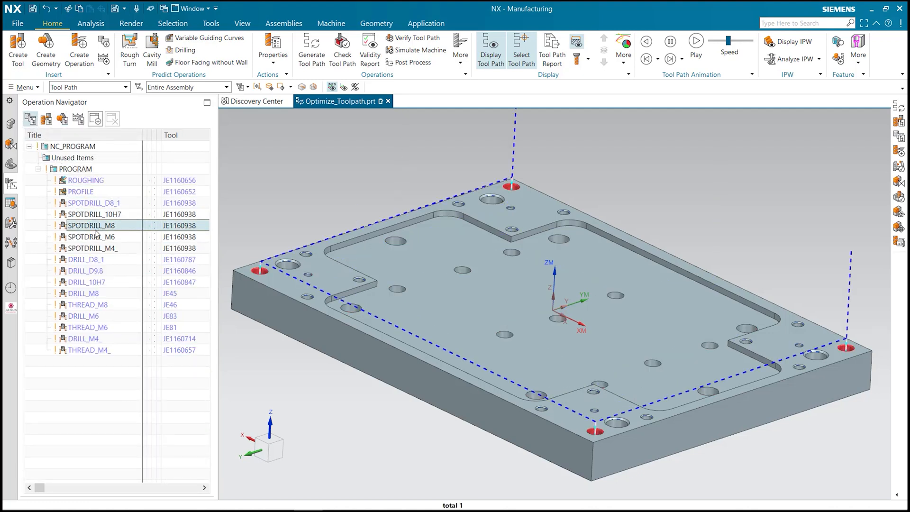
left_click(93, 248)
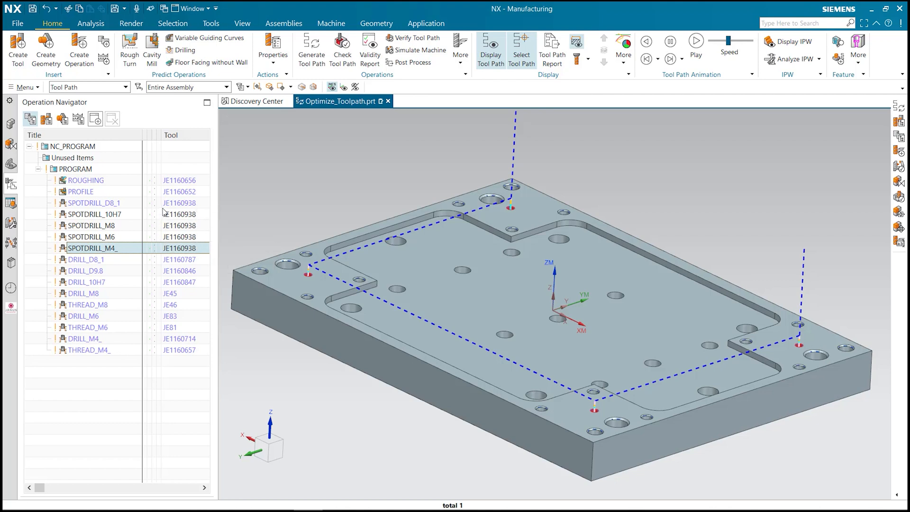
mouse_move(188, 237)
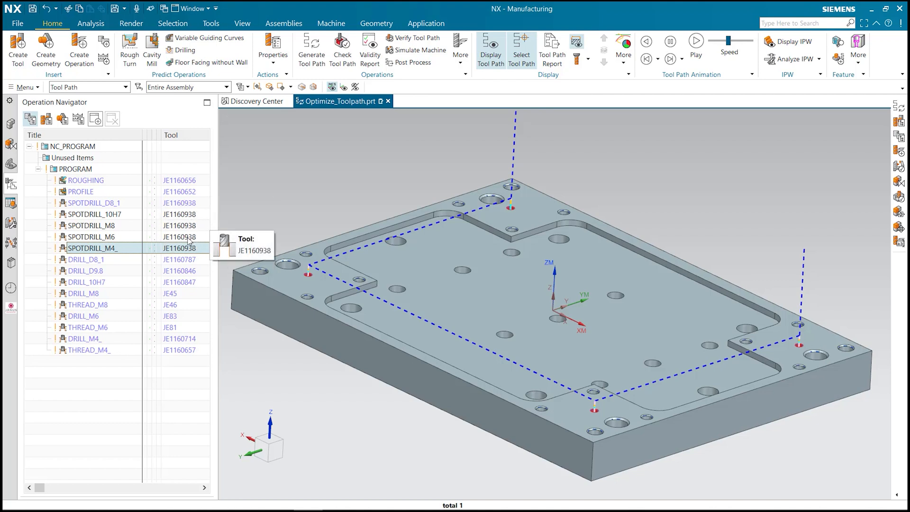
left_click(92, 203)
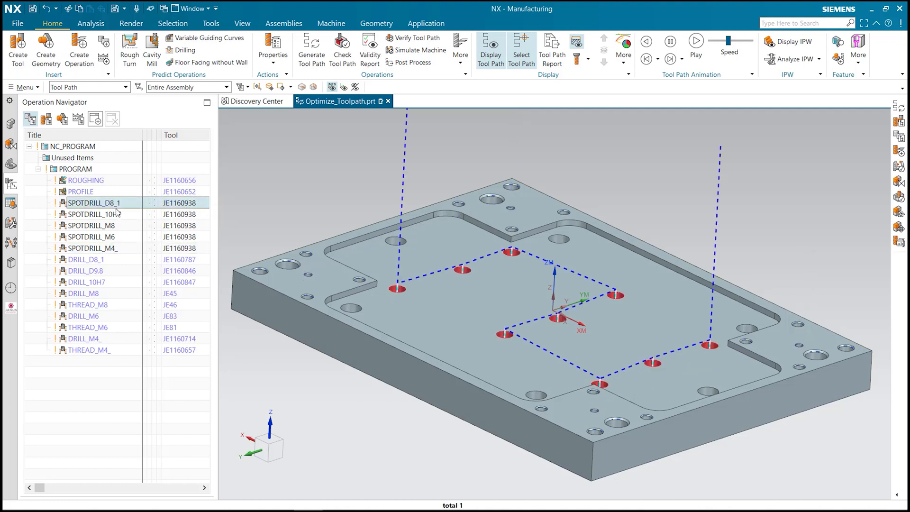
left_click(93, 214)
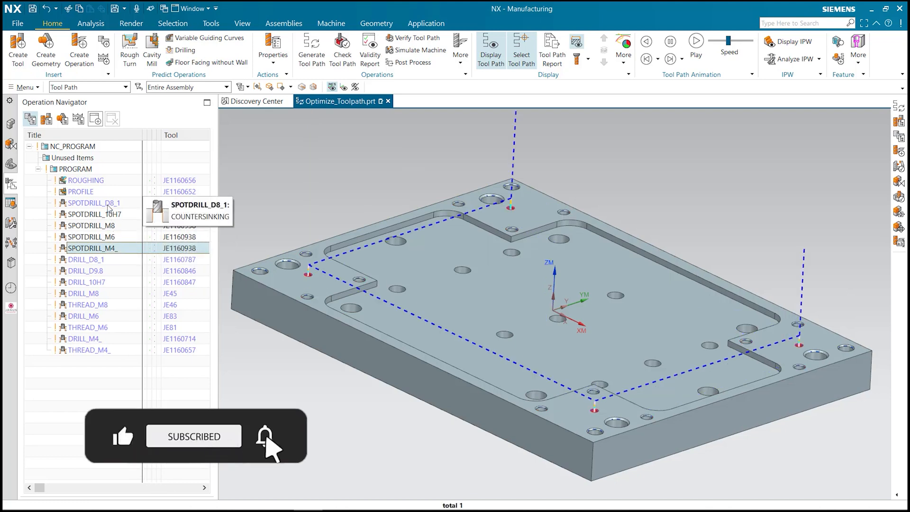
left_click(93, 203)
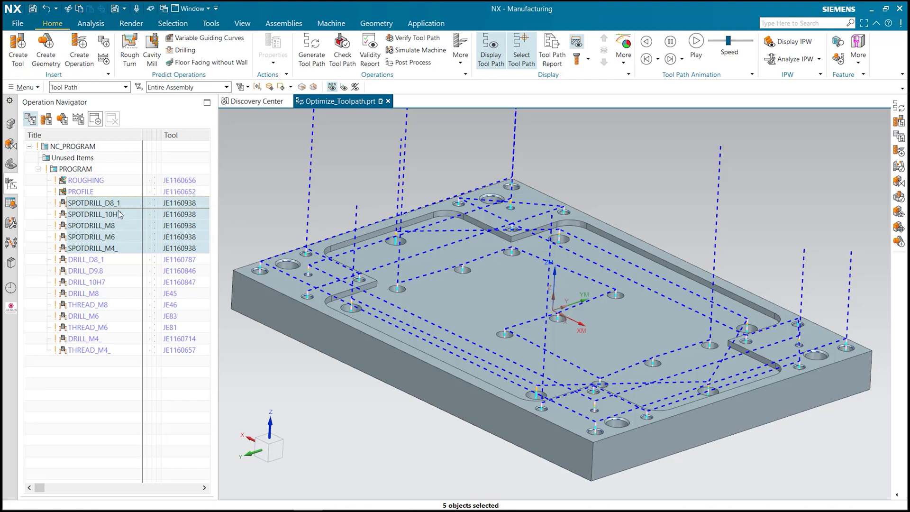
left_click(95, 202)
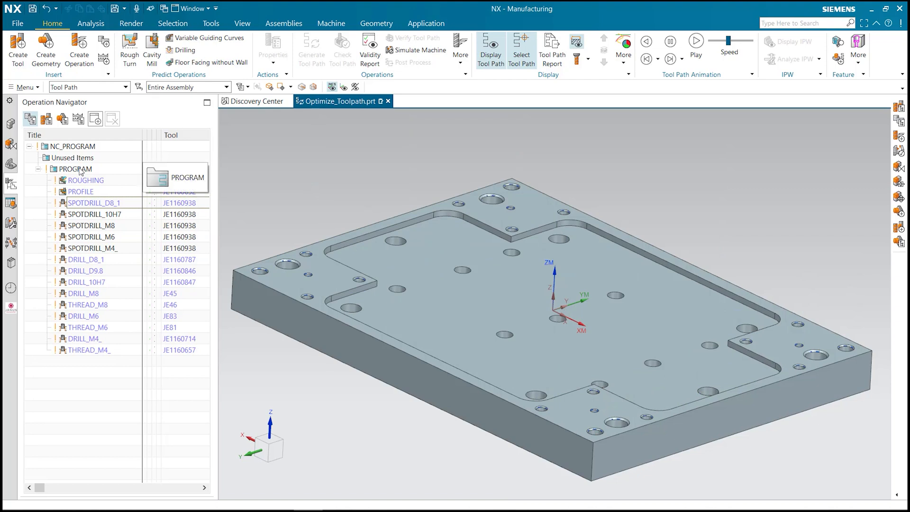
Insert a hole_making program group under PROGRAM with the OPTIMIZED_NC subtype
right_click(73, 169)
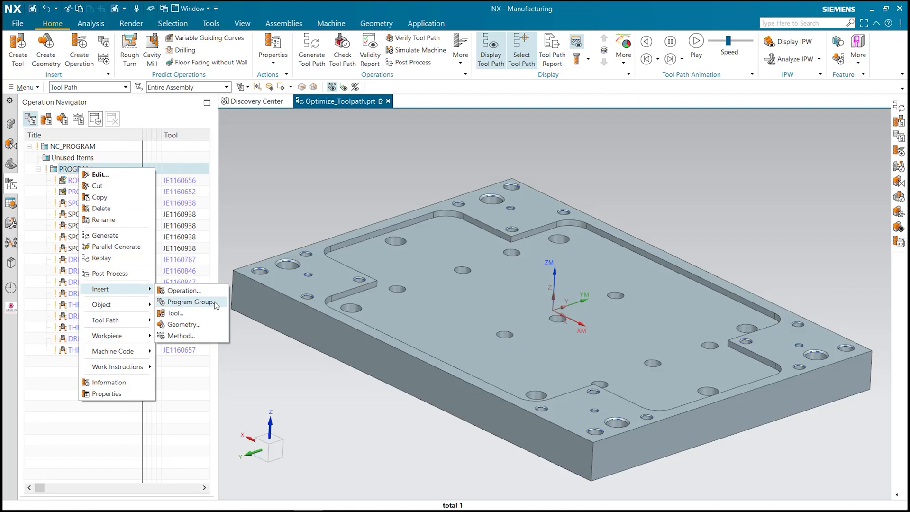
left_click(190, 302)
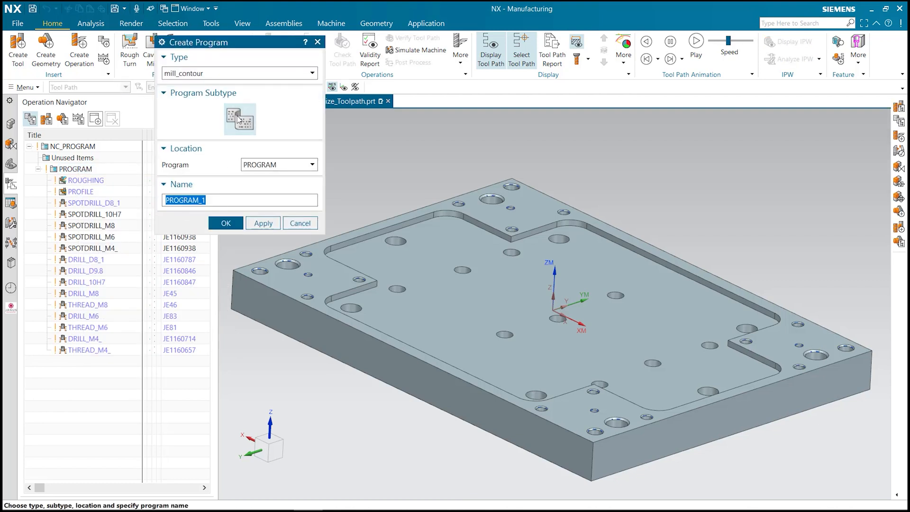
left_click(226, 222)
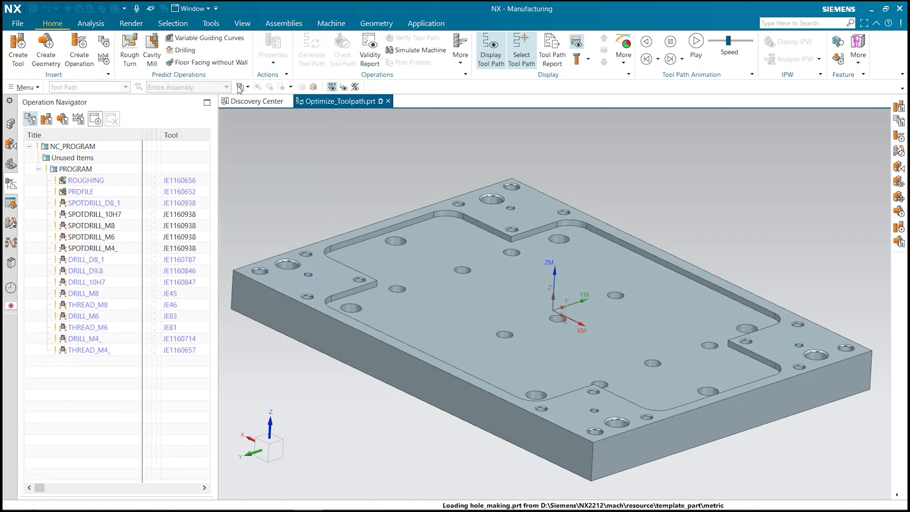
left_click(79, 49)
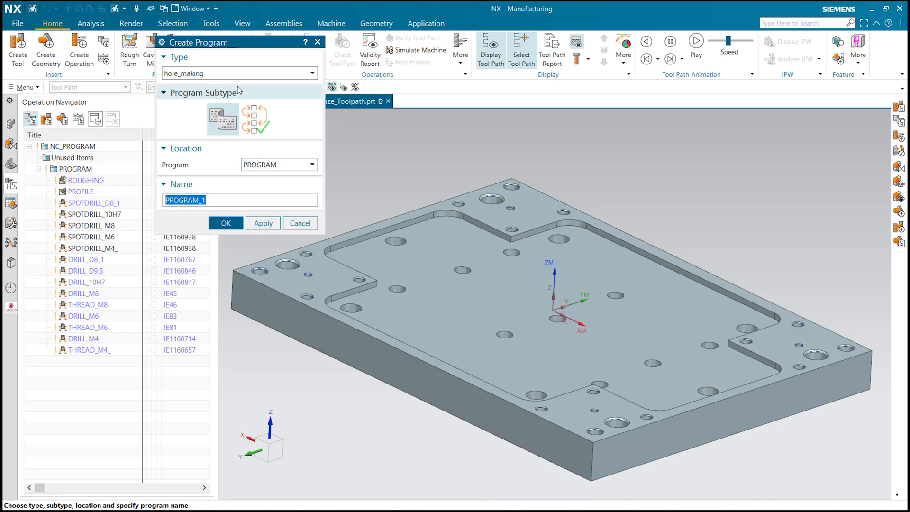
mouse_move(223, 119)
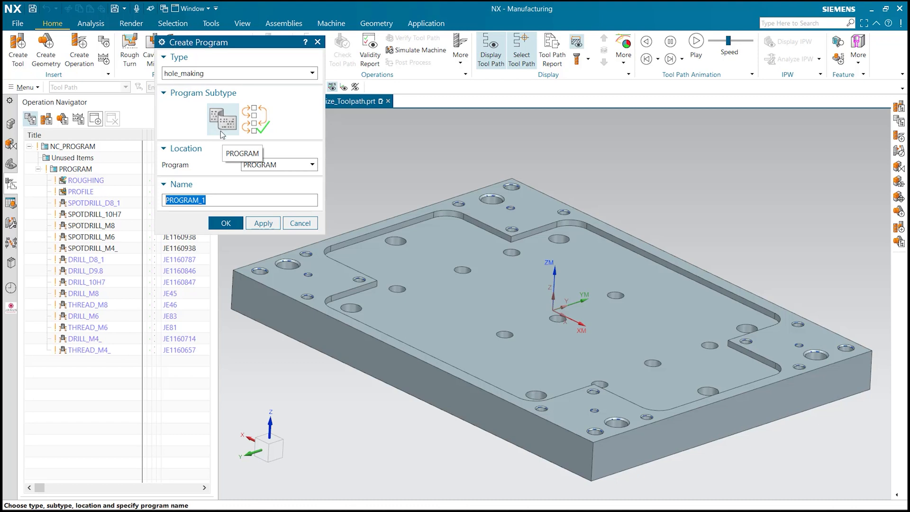
mouse_move(263, 131)
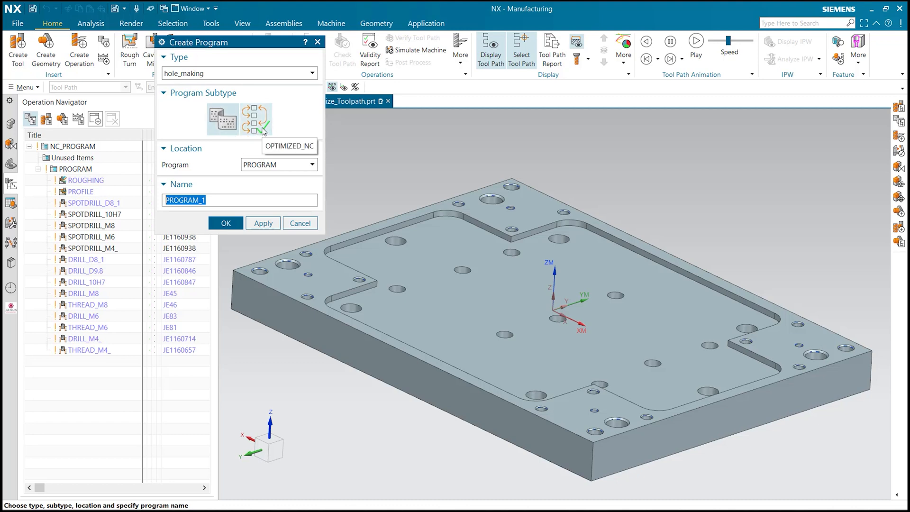
left_click(255, 119)
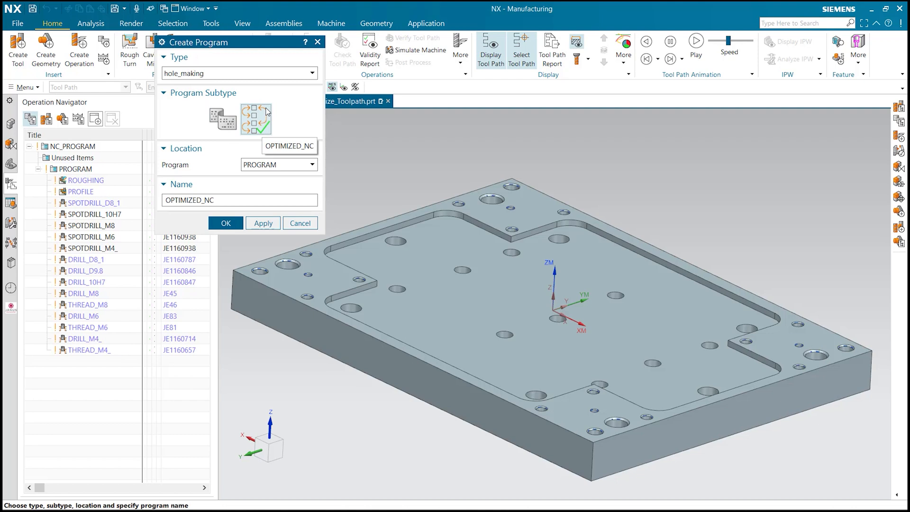
mouse_move(269, 128)
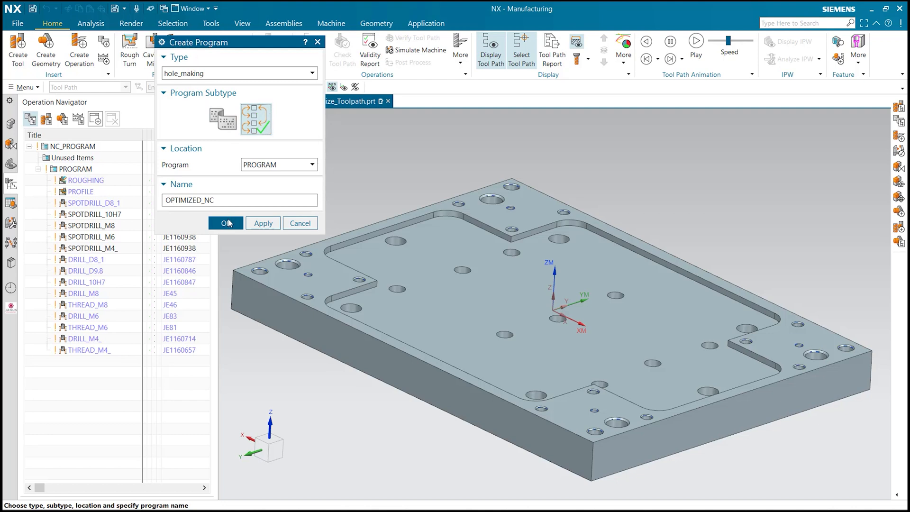
left_click(226, 222)
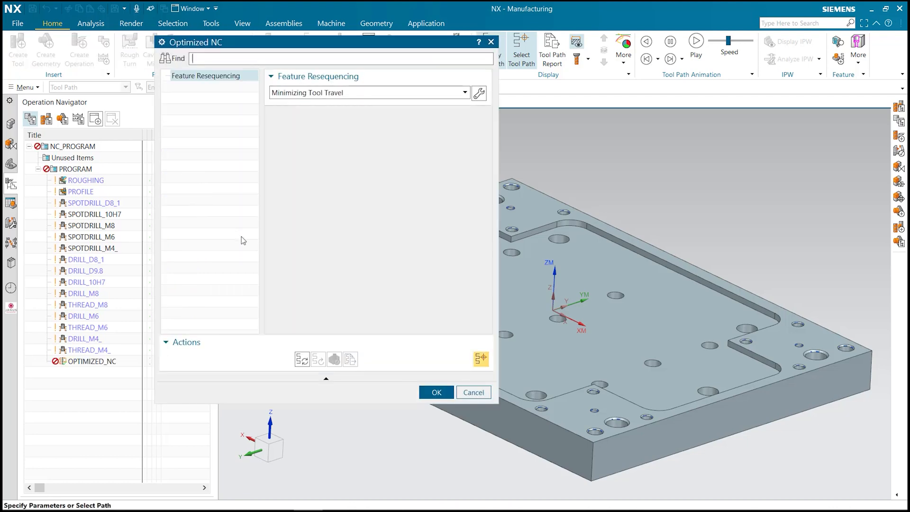
Close the Optimized NC dialog so the five SPOTDRILL operations can be moved into OPTIMIZED_NC
left_click(436, 392)
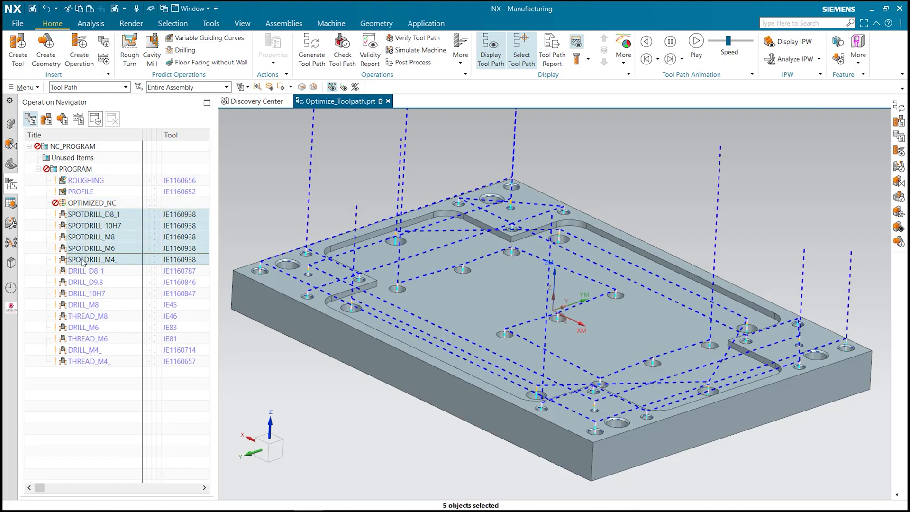
mouse_move(78, 214)
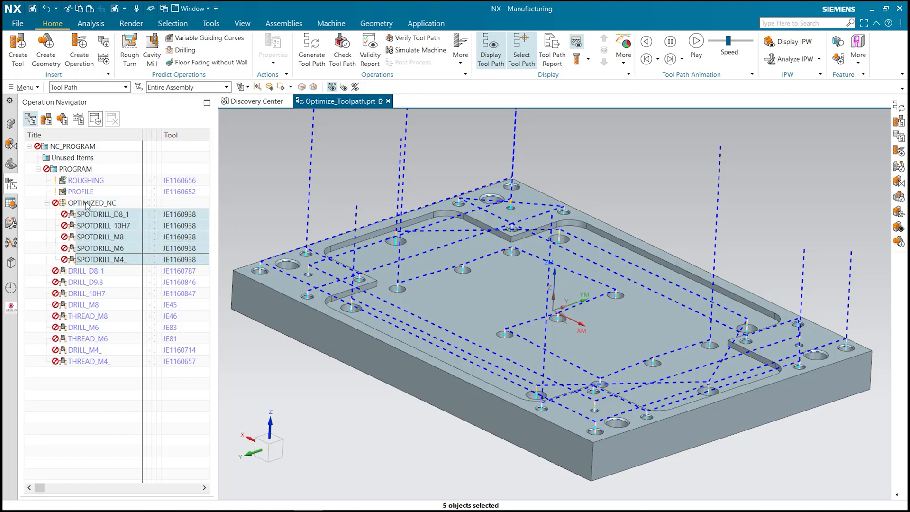
Set OPTIMIZED_NC's sequence optimization to Shortest Path and reorder the spot-drill feature list
double_click(91, 203)
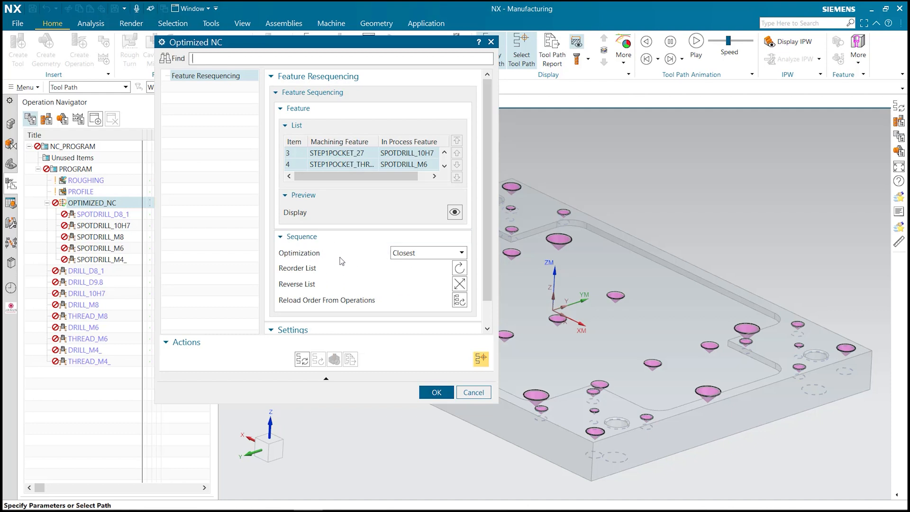
left_click(428, 253)
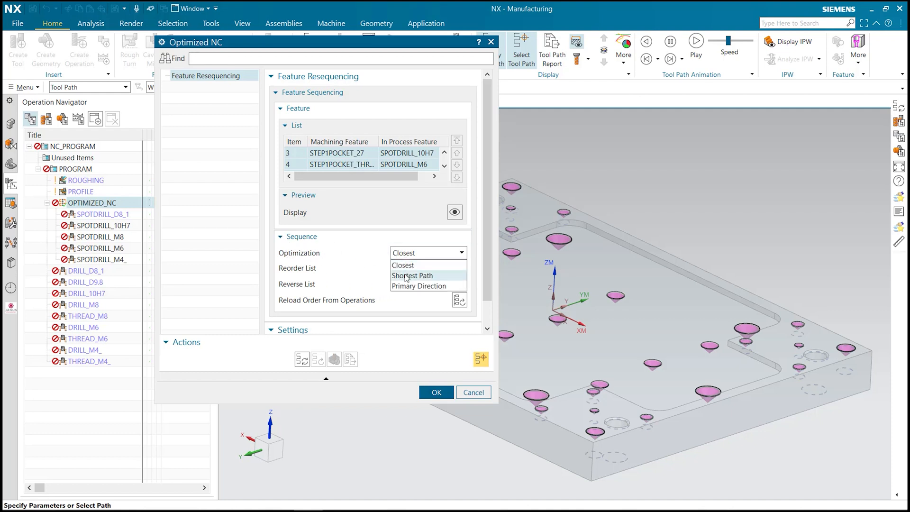
left_click(412, 275)
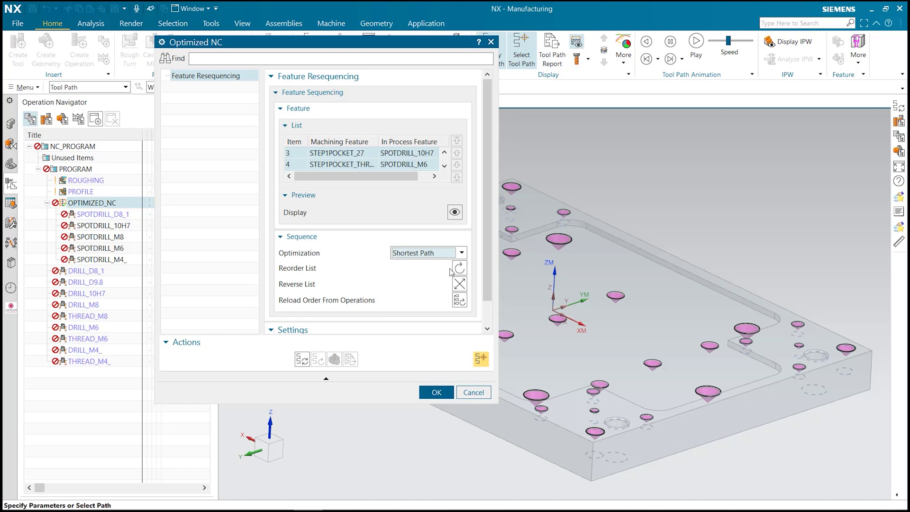
left_click(458, 267)
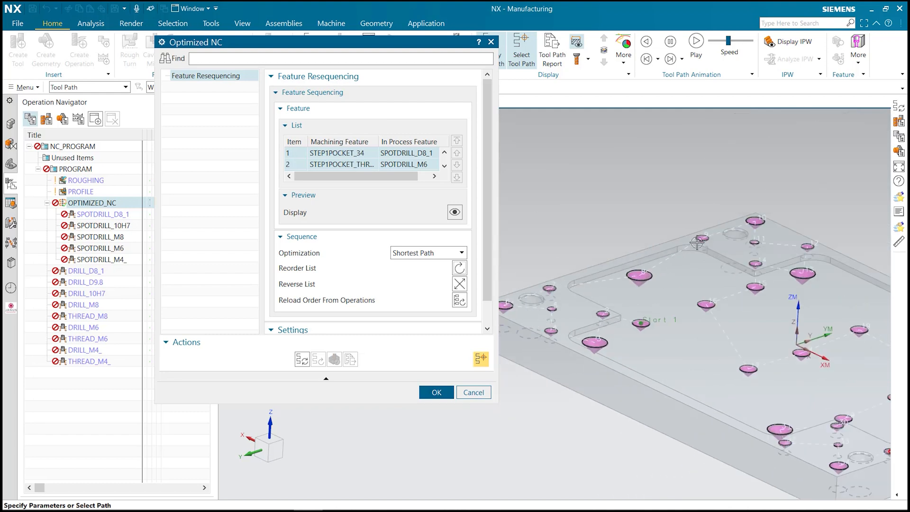
mouse_move(757, 279)
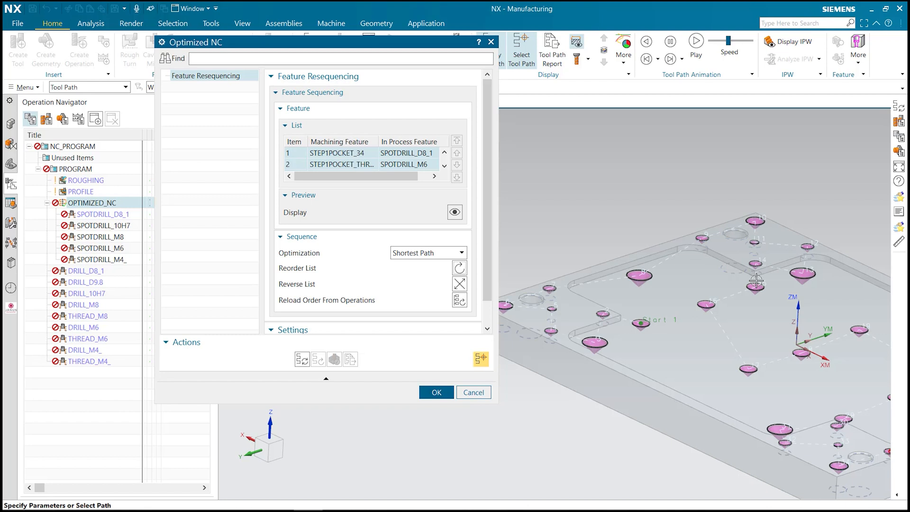